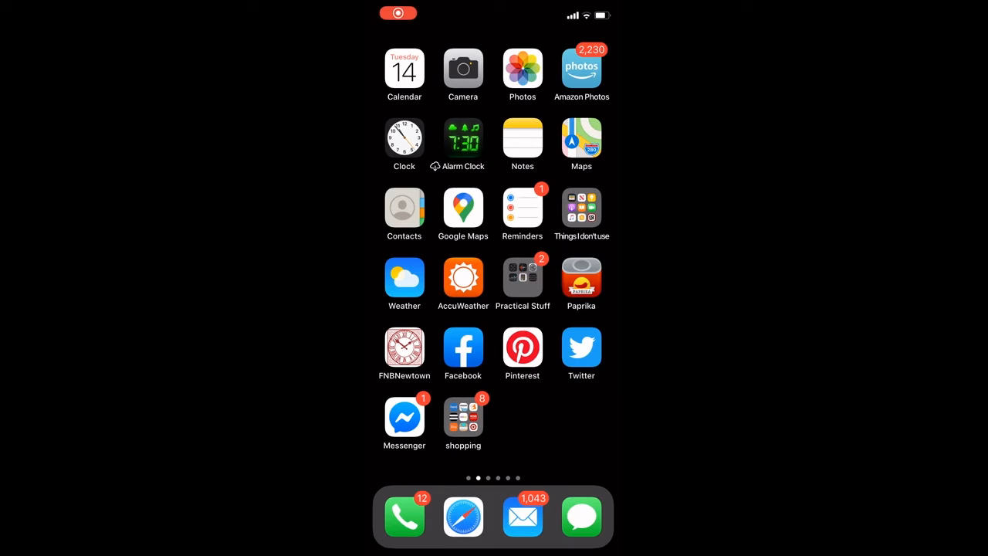
- Open Photos and view today's living room photo with the stone fireplace column
left_click(522, 65)
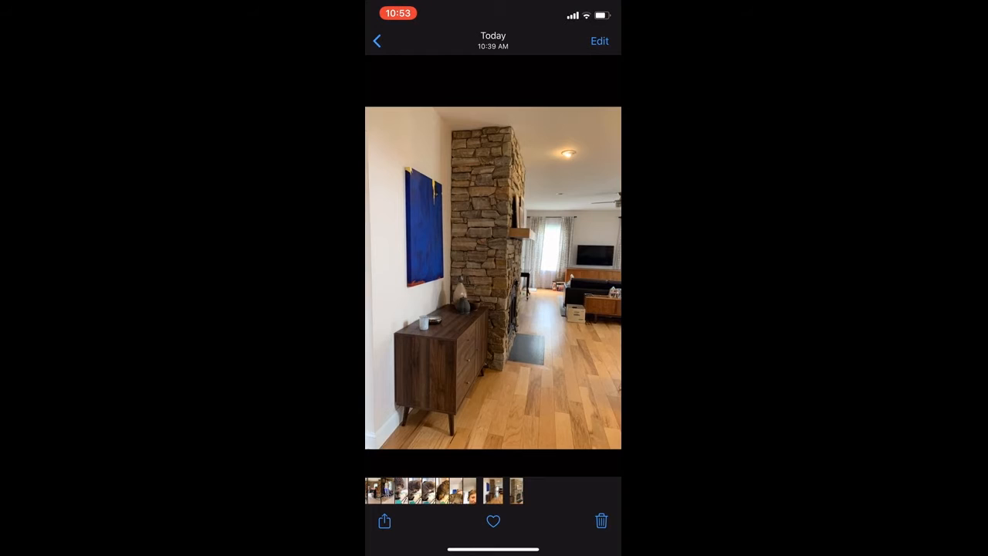
- Open the room photo in the Markup editor via Edit and the ••• menu
left_click(600, 41)
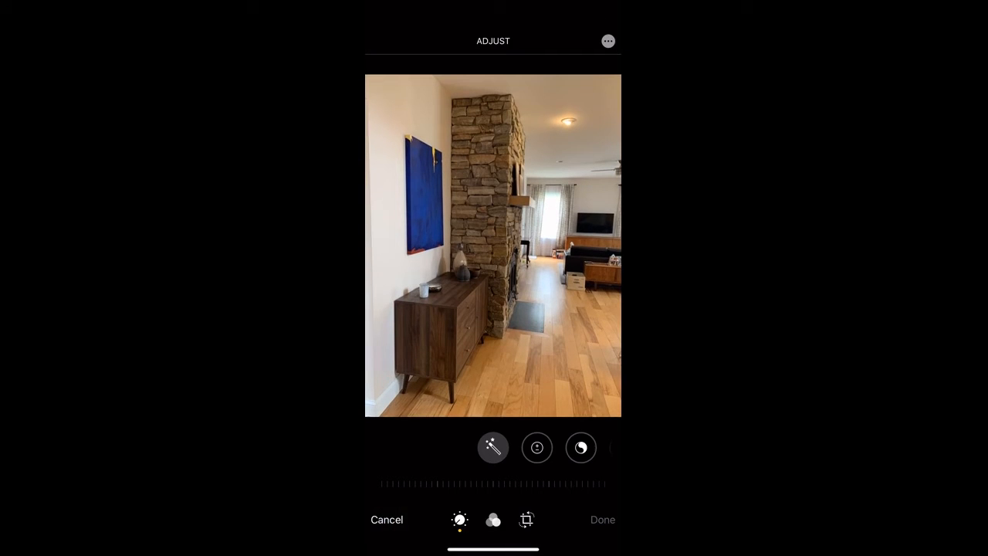
left_click(493, 447)
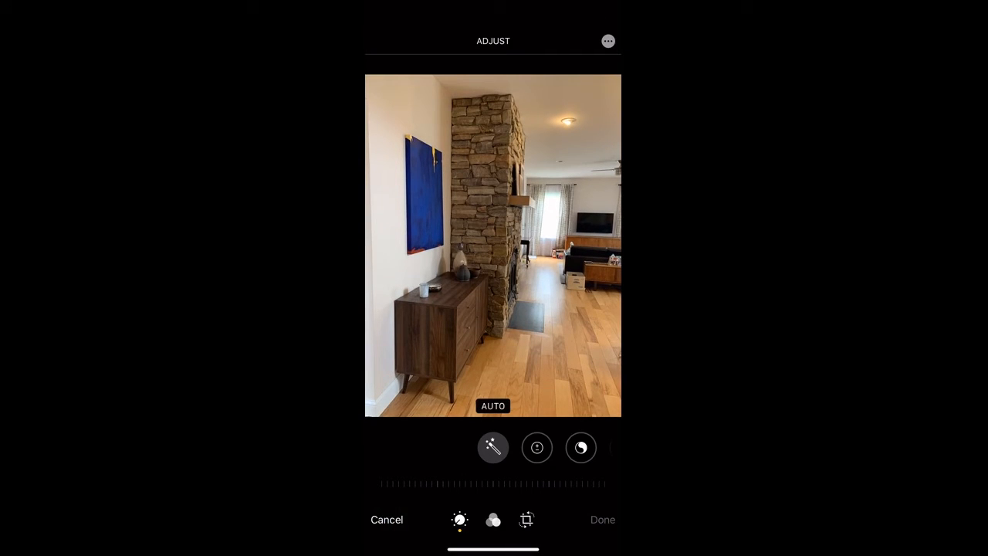
left_click(607, 40)
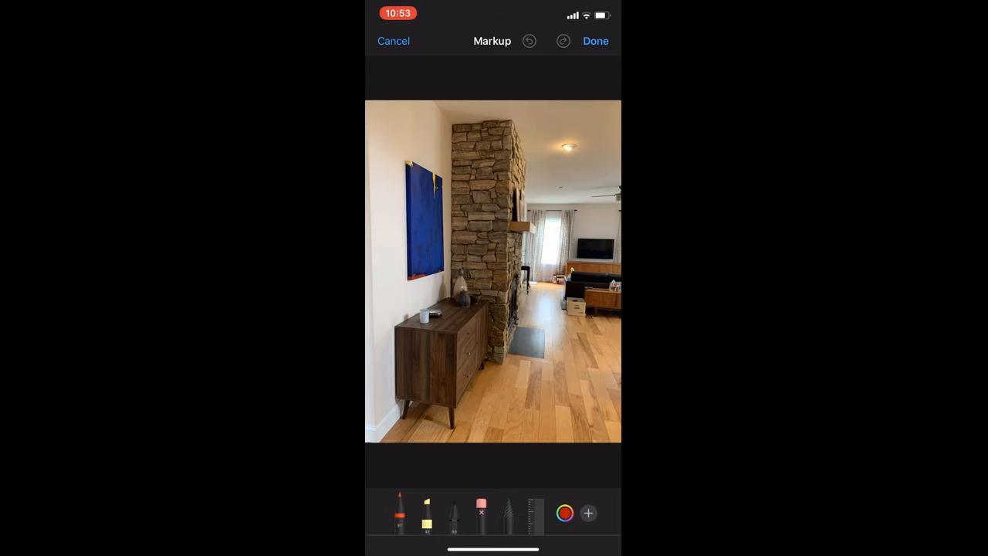
- Draw red lines along the dresser, floorboards and painting edge, undoing the stray painting line
left_click_drag(415, 378, 519, 267)
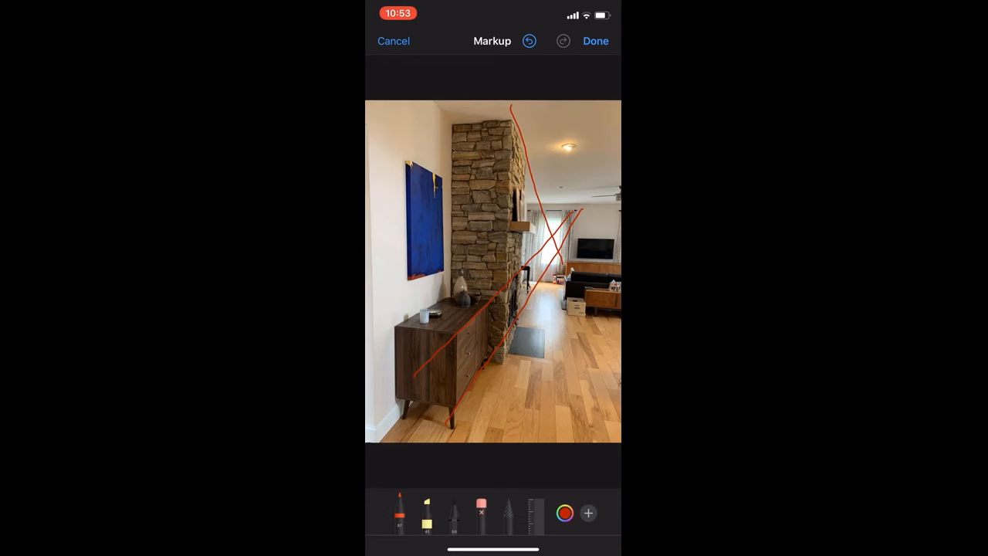
left_click_drag(540, 351, 525, 432)
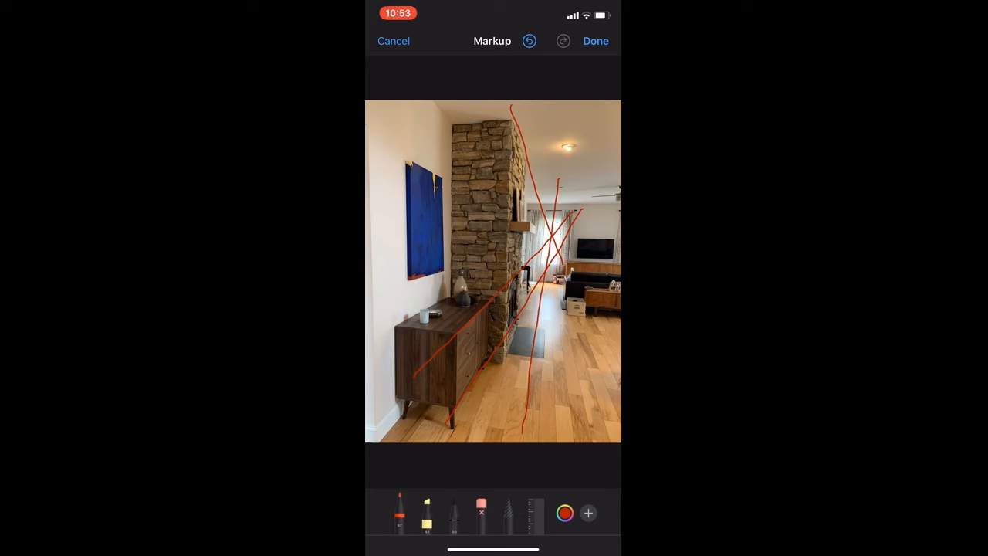
left_click_drag(559, 278, 617, 425)
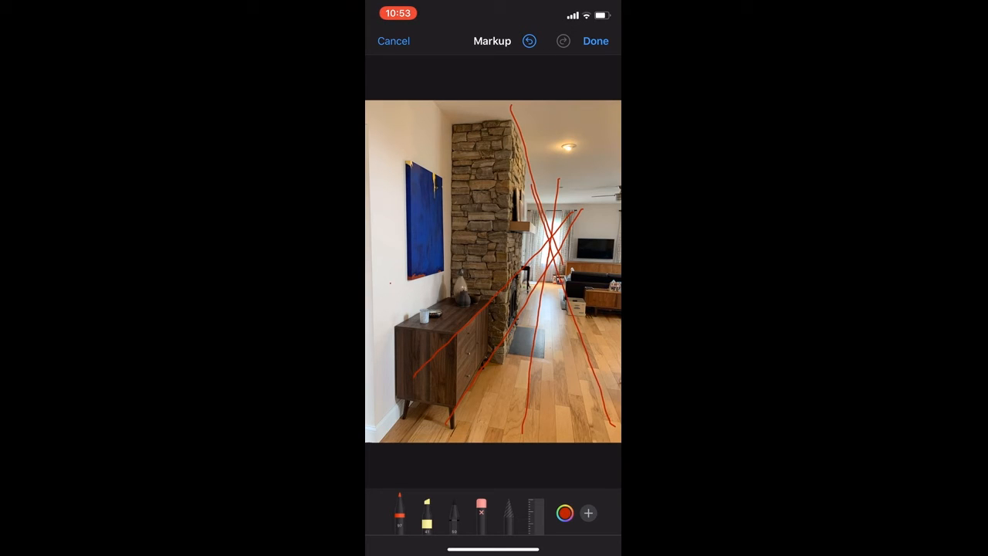
left_click_drag(384, 290, 473, 257)
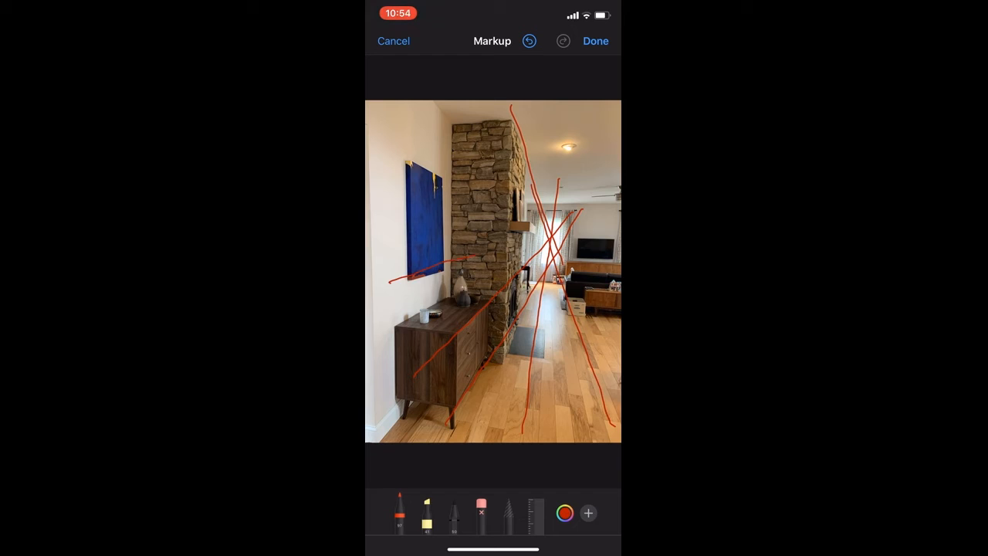
left_click(528, 41)
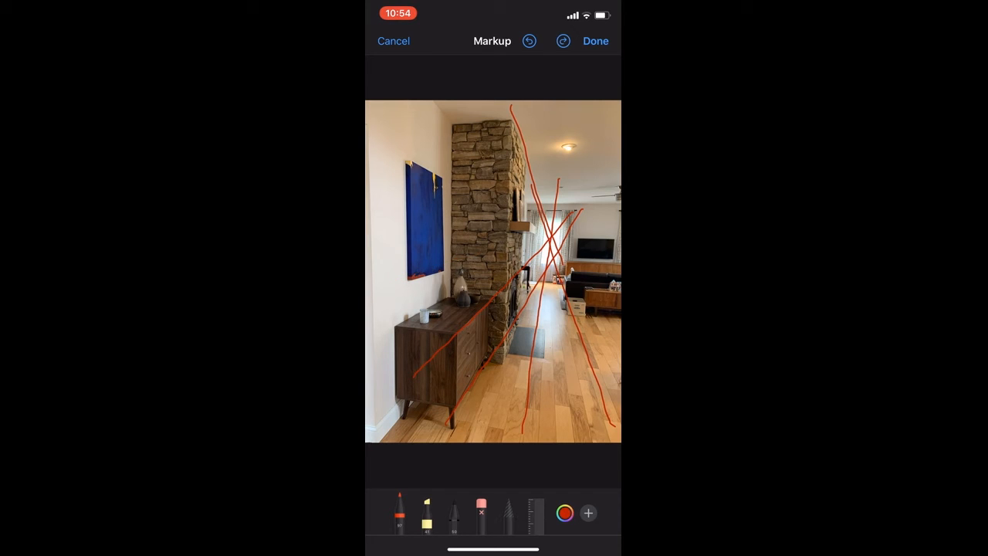
- Draw red lines along the painting, ceiling and dresser to the vanishing point
left_click_drag(390, 280, 563, 237)
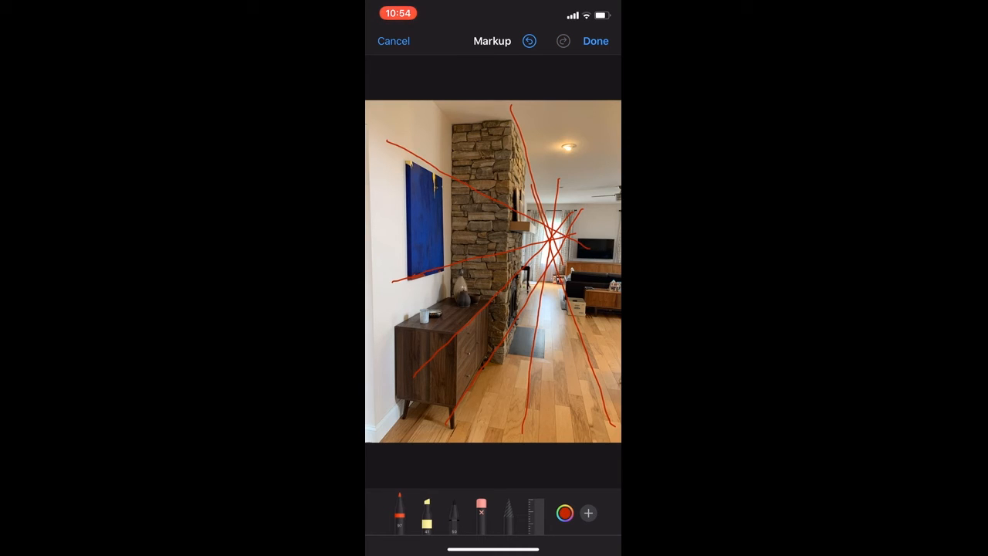
left_click_drag(370, 344, 436, 301)
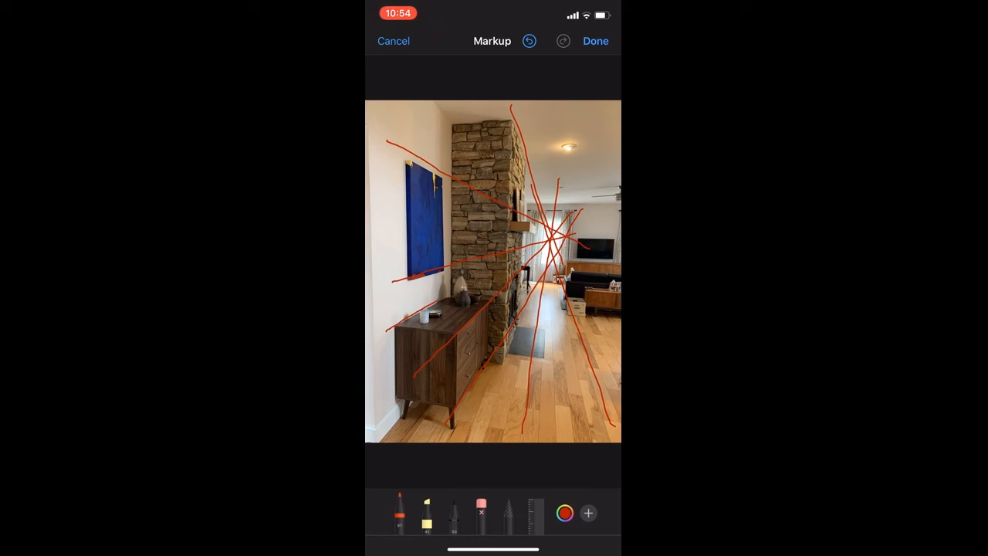